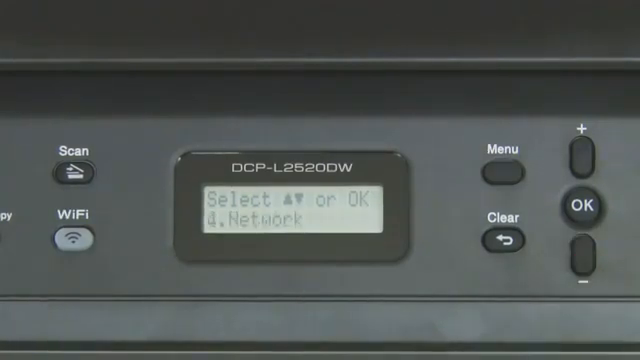
- From the 4.Network menu's Setup Wizard, answer On at WLAN Enable? to start the SSID search
left_click(581, 206)
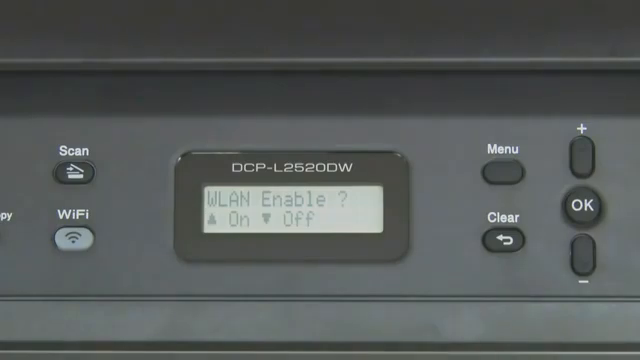
left_click(578, 155)
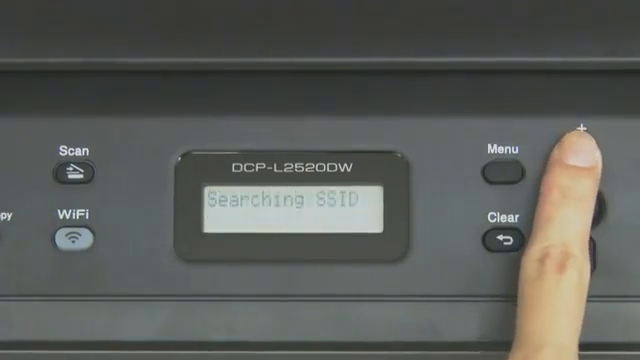